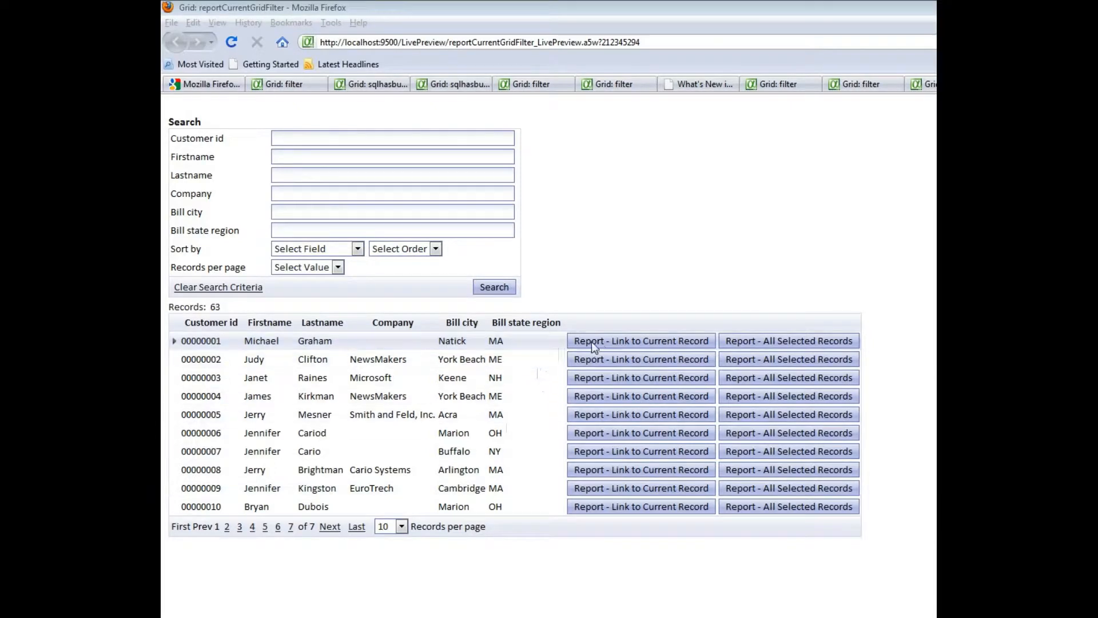
mouse_move(600, 346)
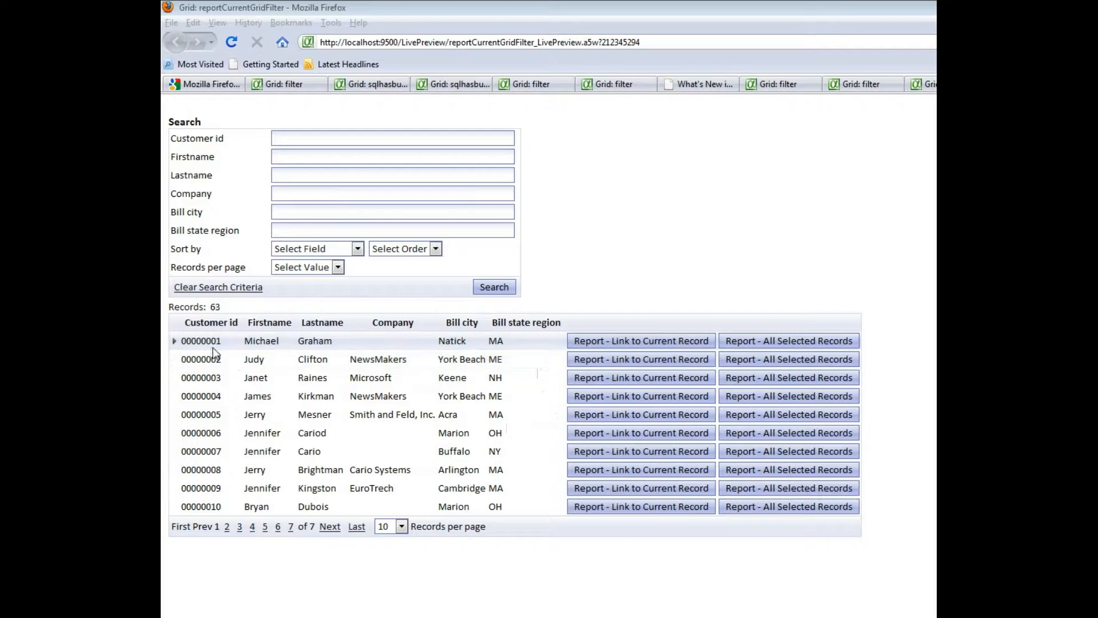
mouse_move(559, 349)
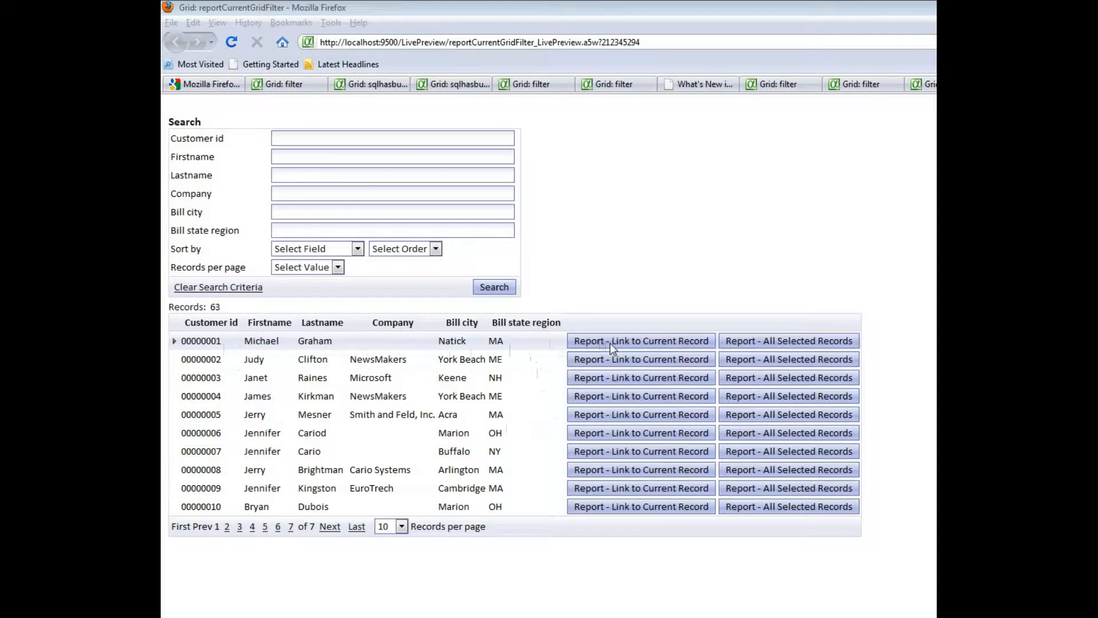
left_click(640, 340)
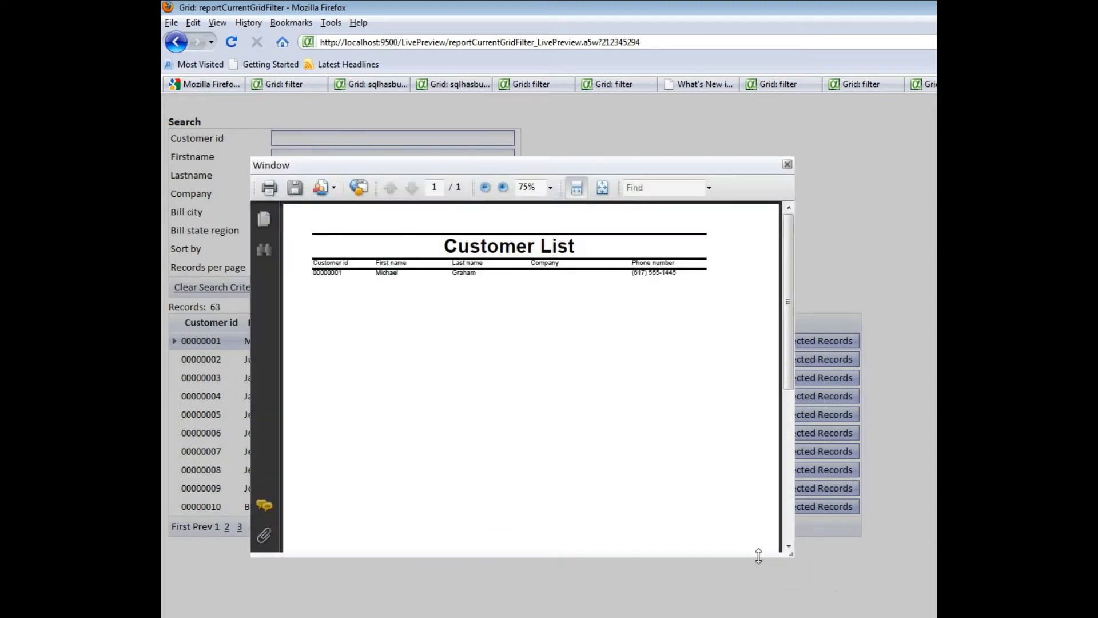
left_click(786, 164)
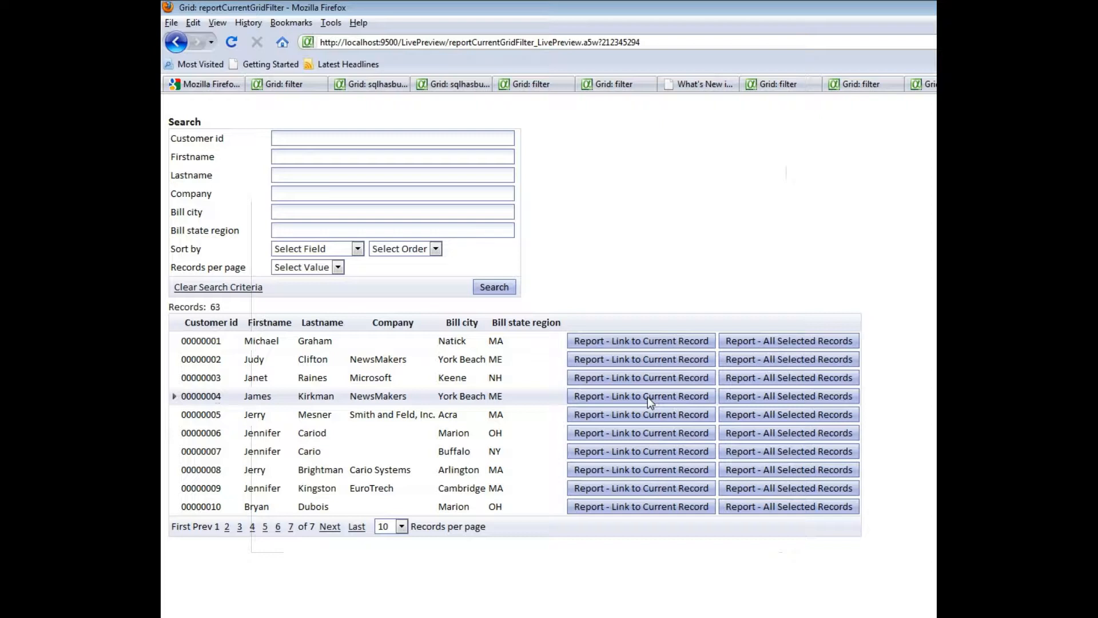
left_click(640, 396)
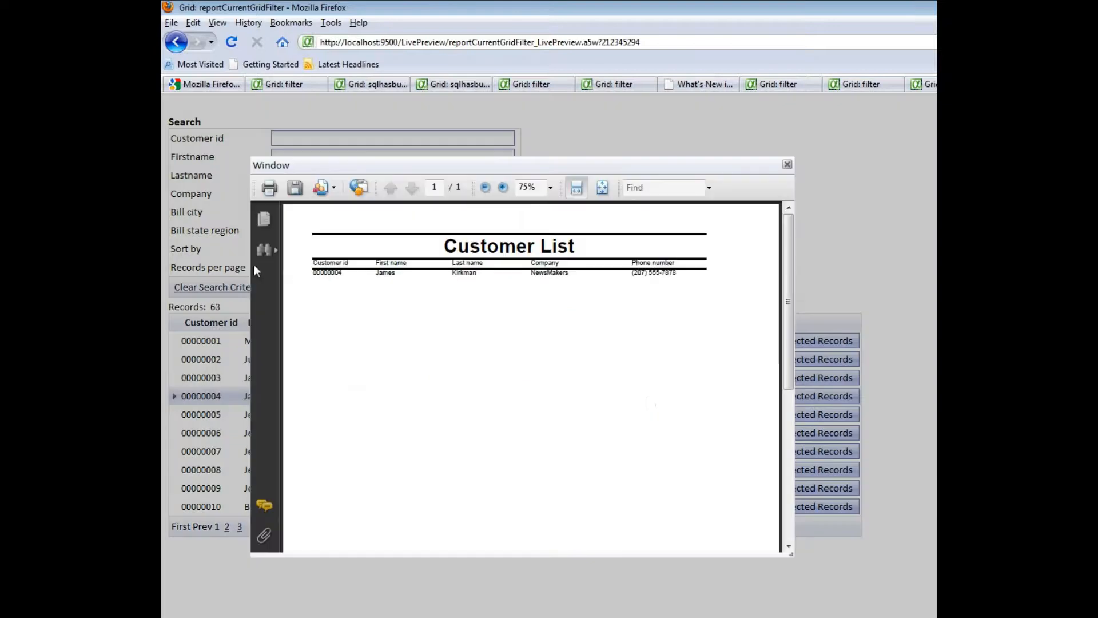
left_click(786, 164)
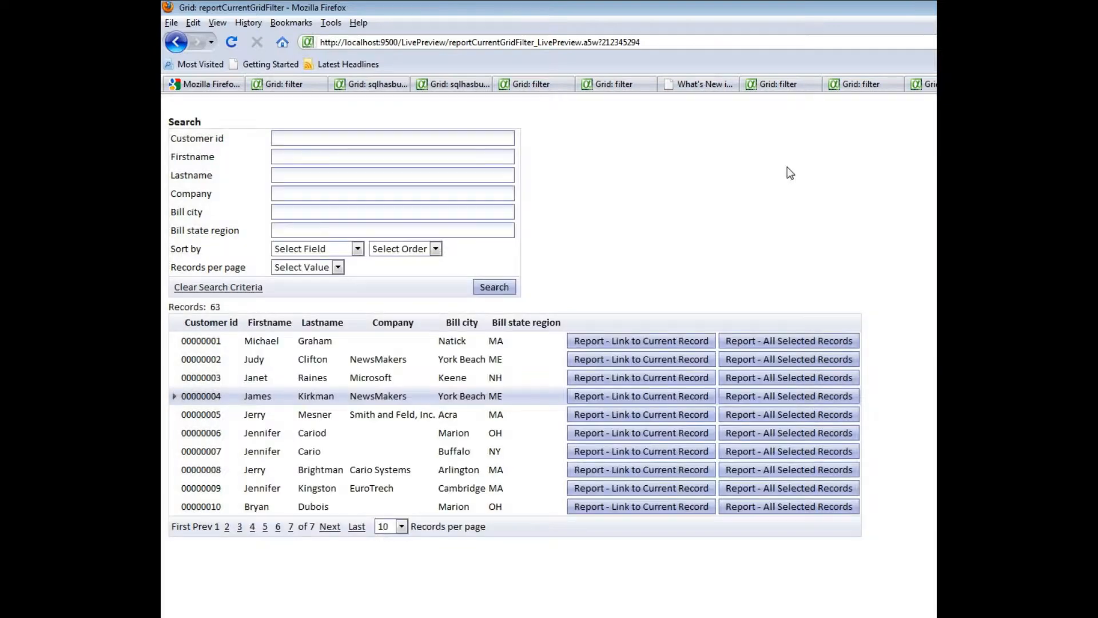
mouse_move(566, 262)
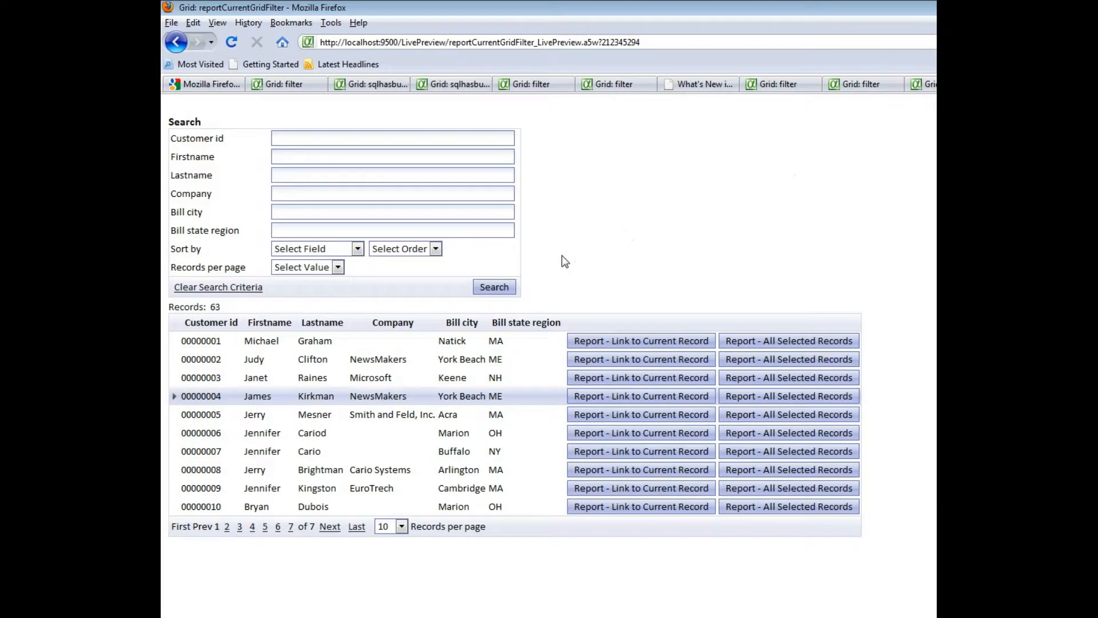
mouse_move(534, 341)
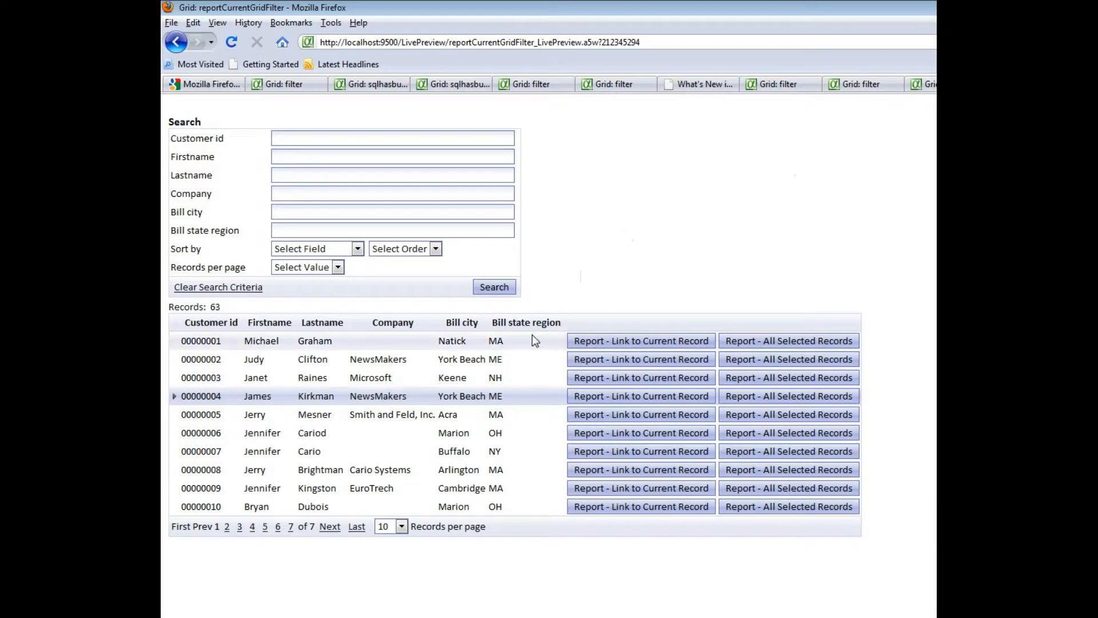
mouse_move(294, 352)
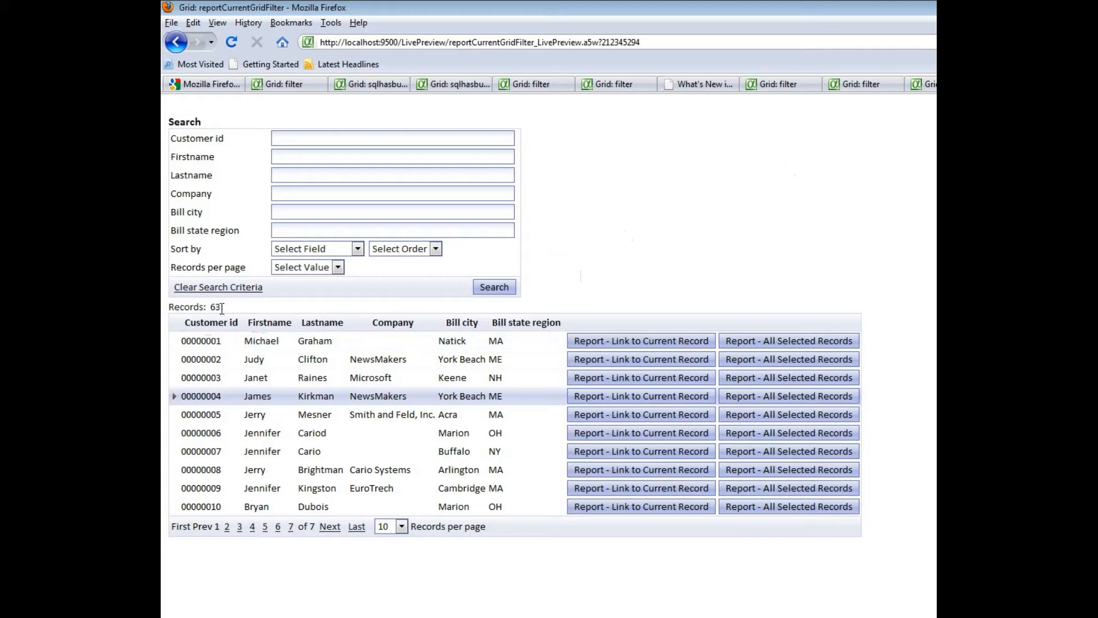
mouse_move(246, 258)
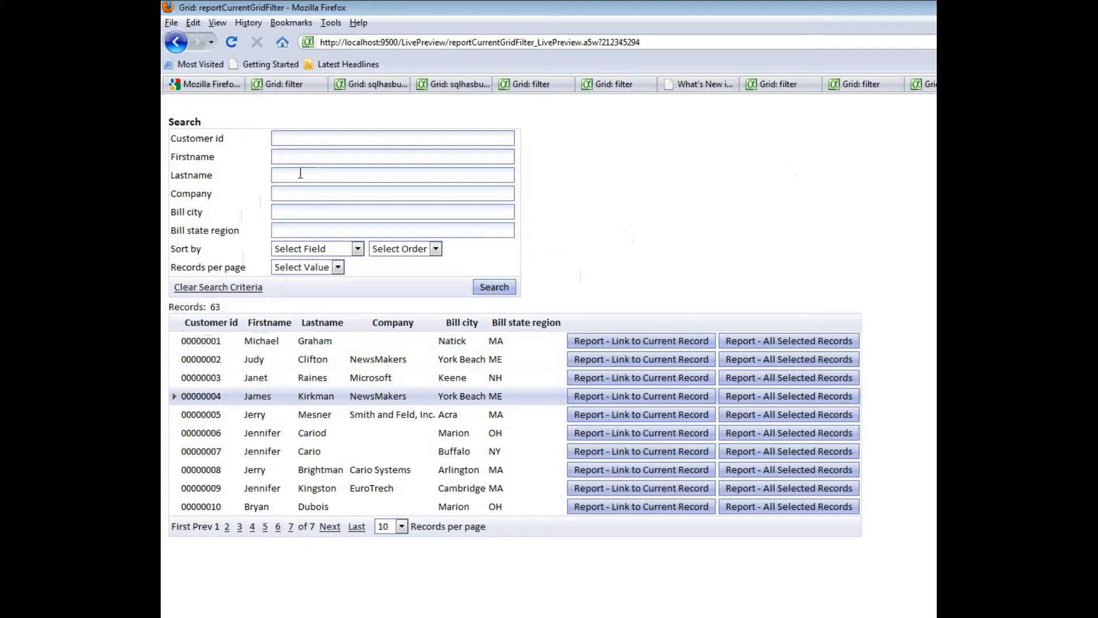
type("smith,jones,king")
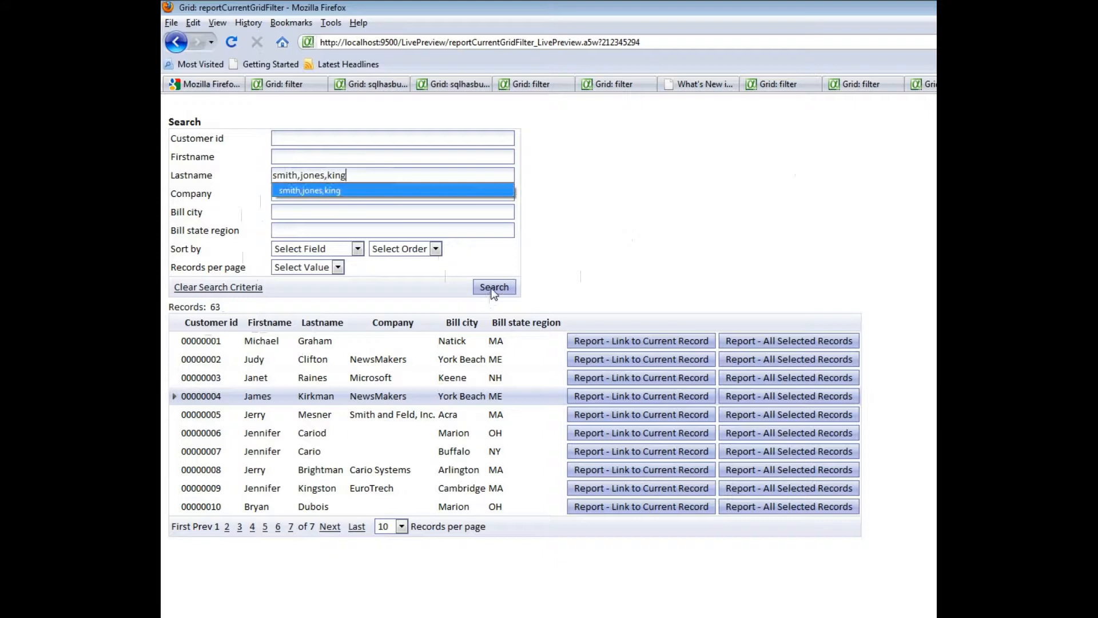
left_click(493, 287)
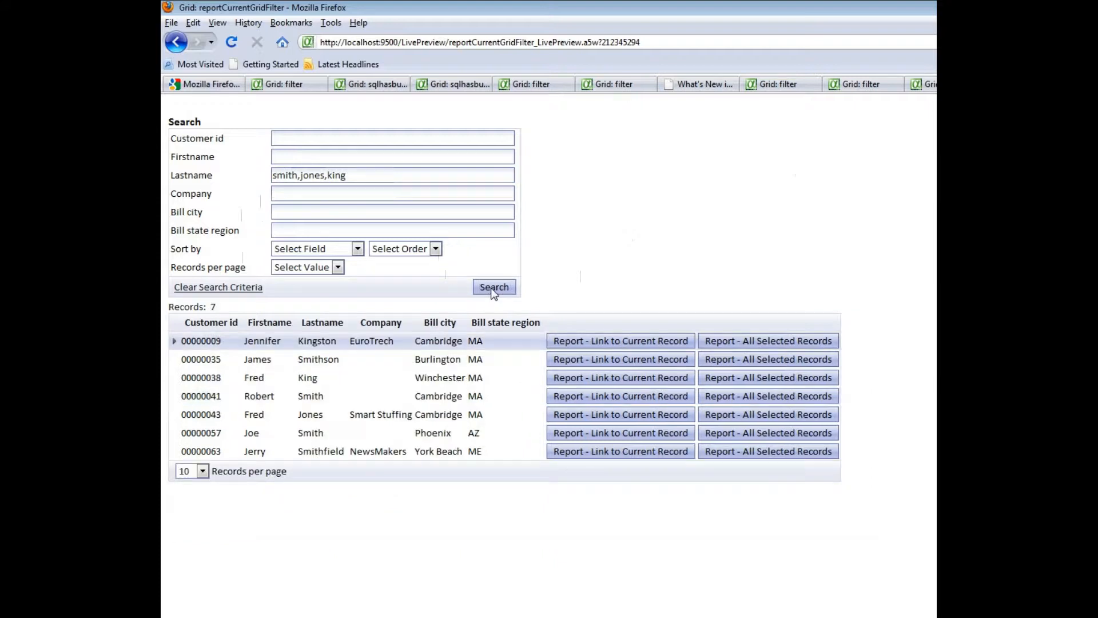
mouse_move(322, 334)
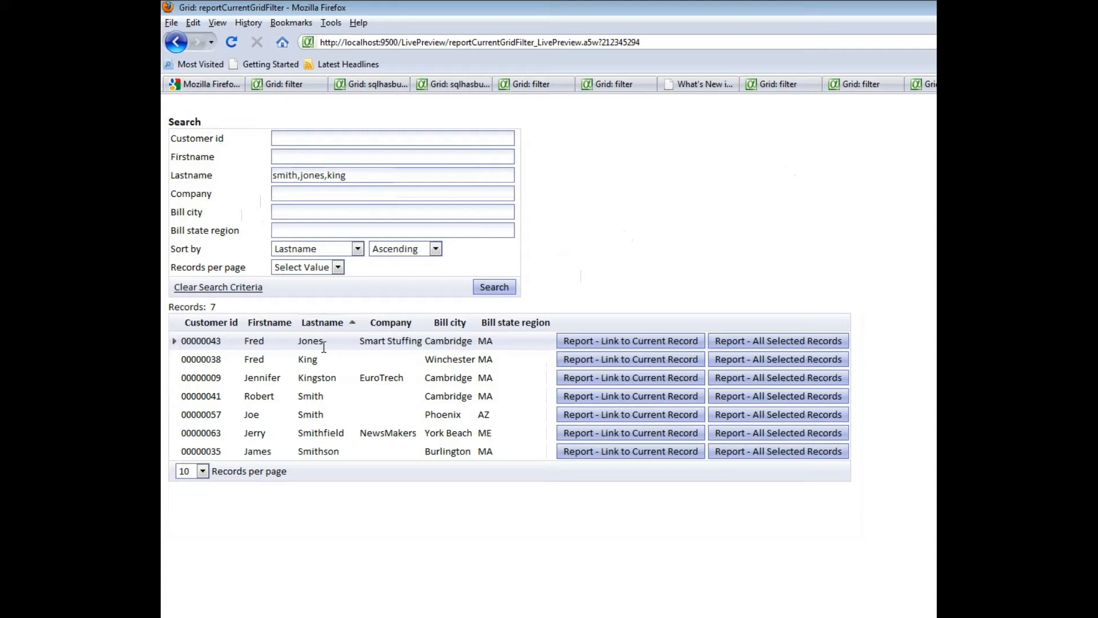
mouse_move(755, 346)
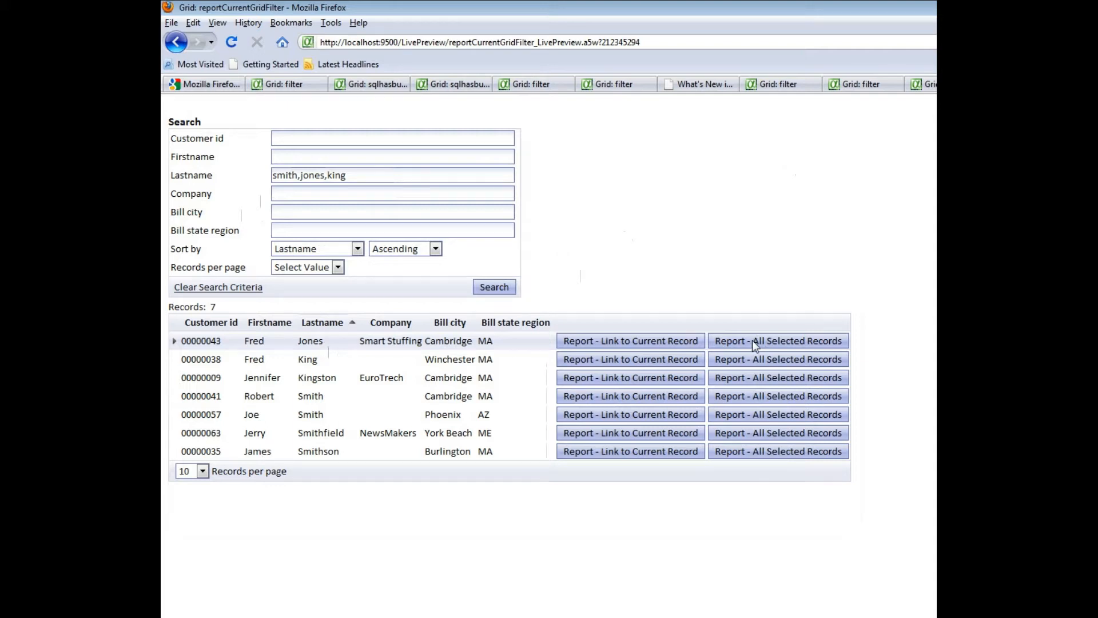
View the Customer List PDF for all seven last-name-sorted customers, then close it.
left_click(778, 340)
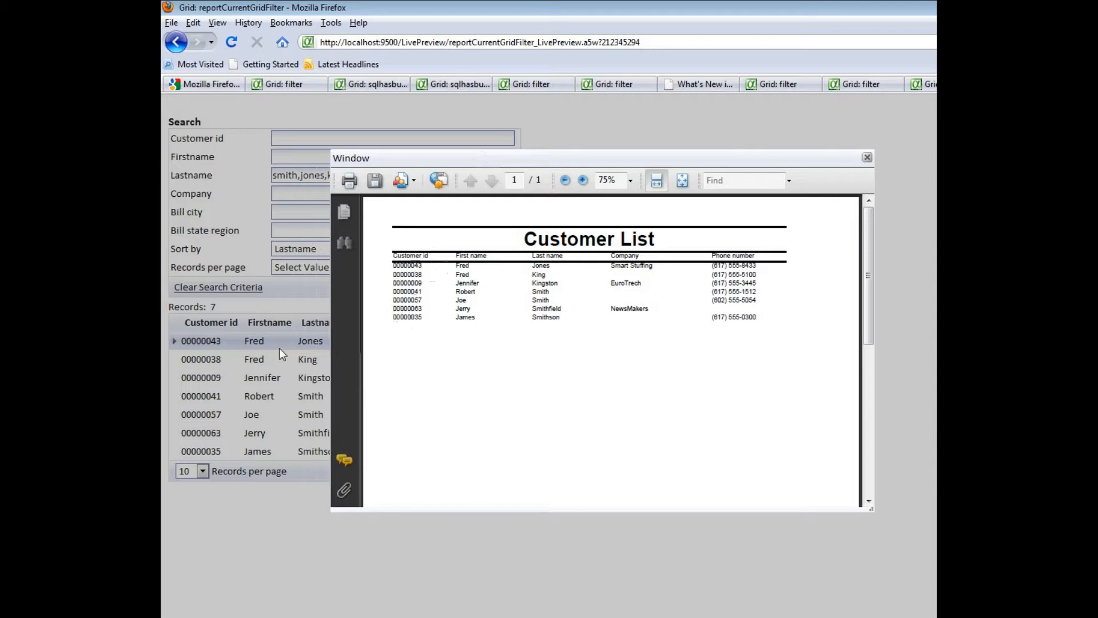
mouse_move(350, 344)
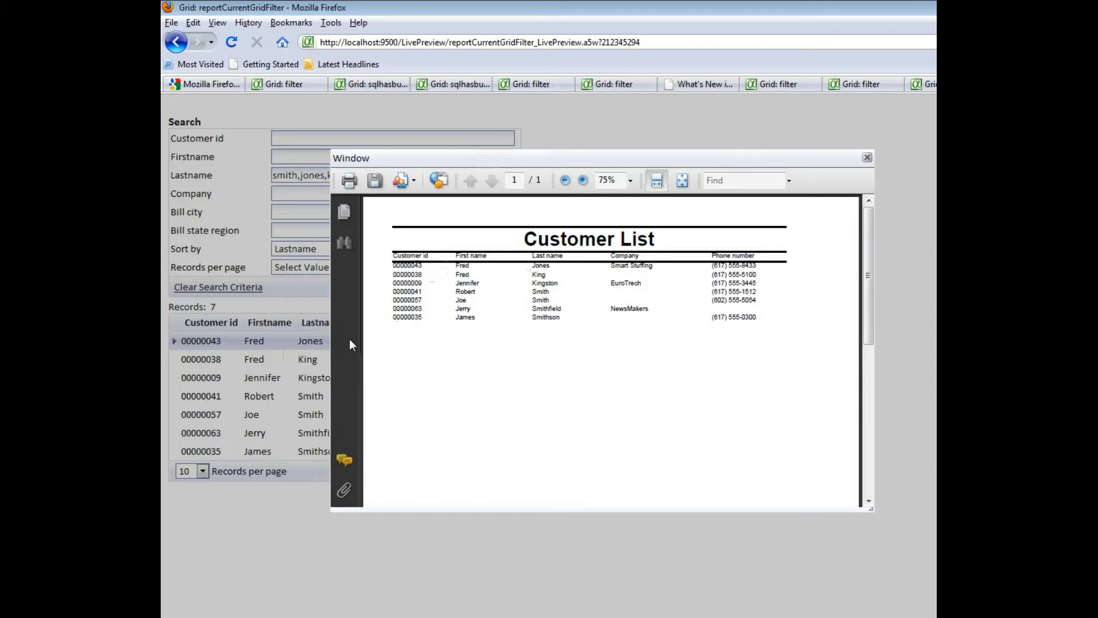
mouse_move(873, 153)
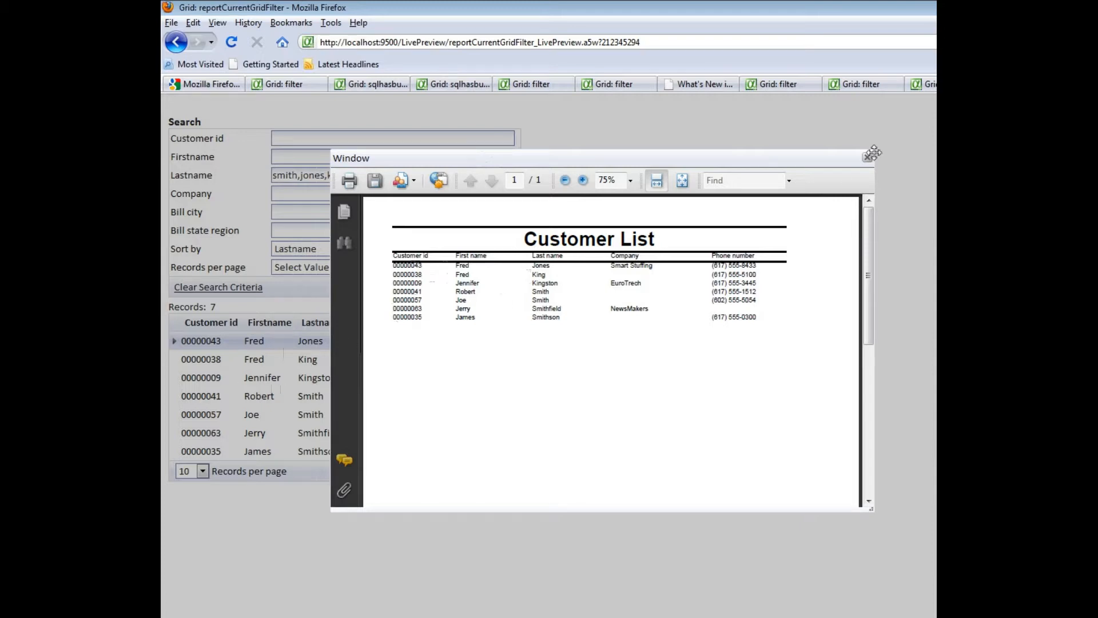
left_click(871, 155)
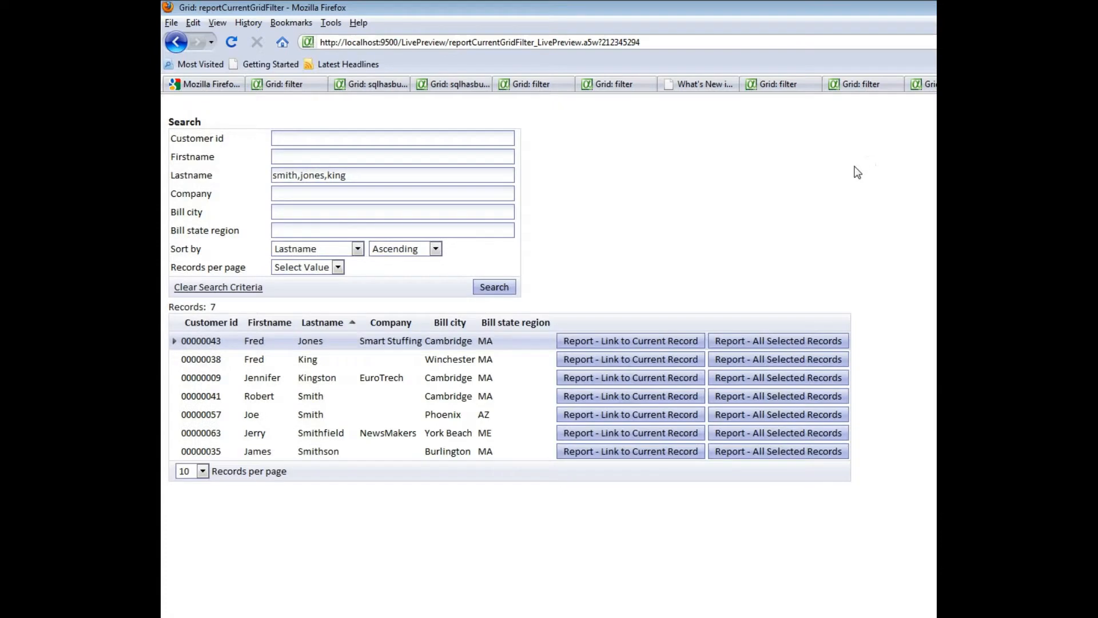
mouse_move(604, 247)
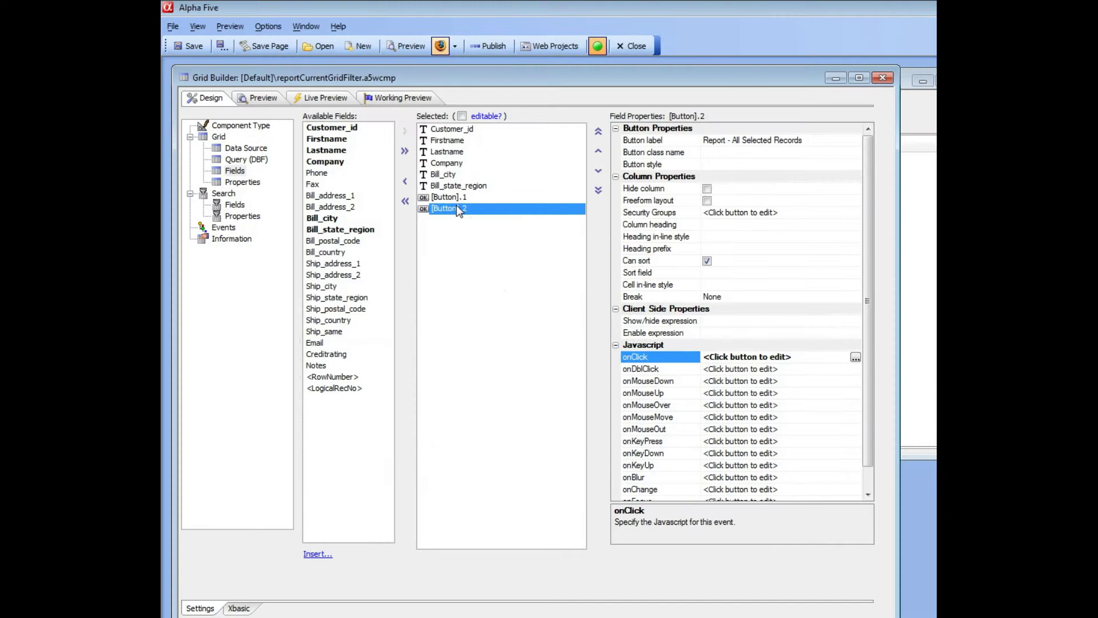
Open the Link to Current Record button's onClick action to see its Customer_id filter.
left_click(449, 197)
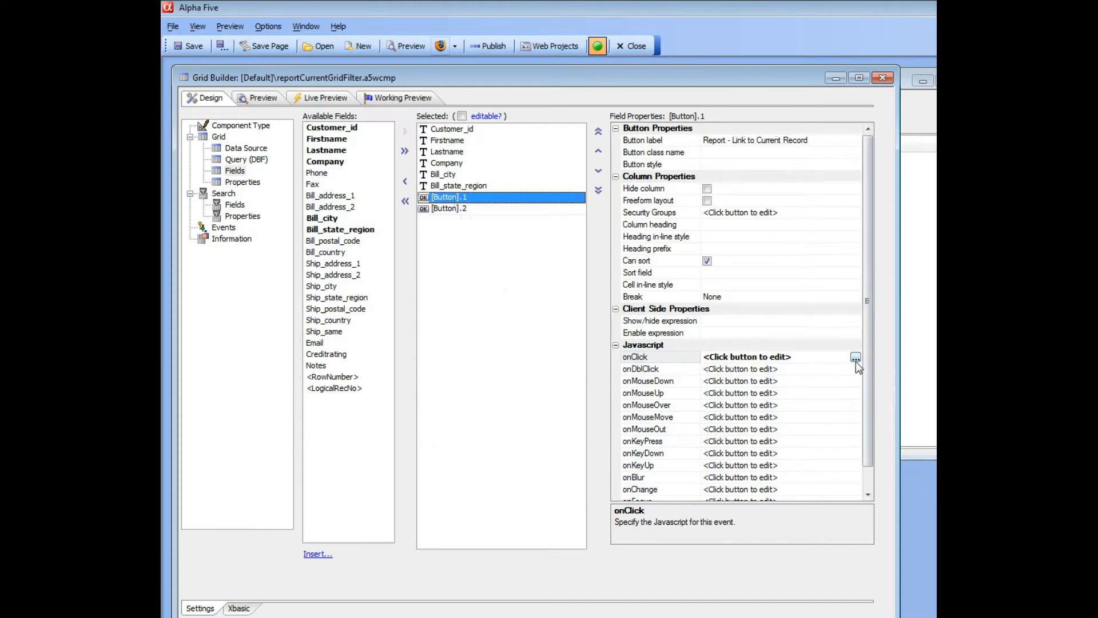
left_click(855, 356)
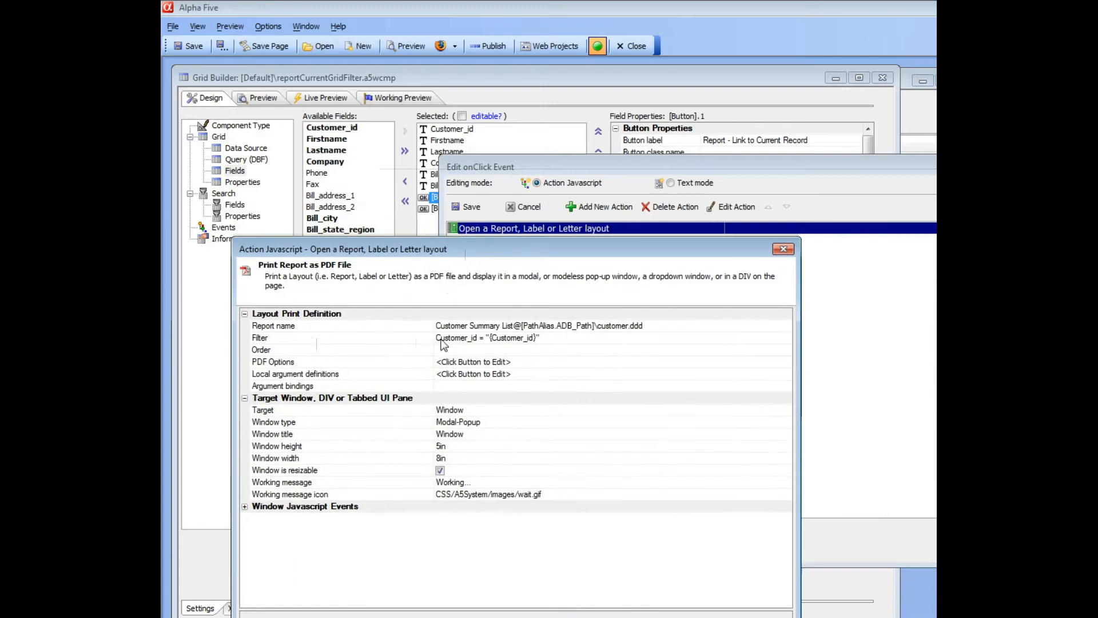
mouse_move(493, 345)
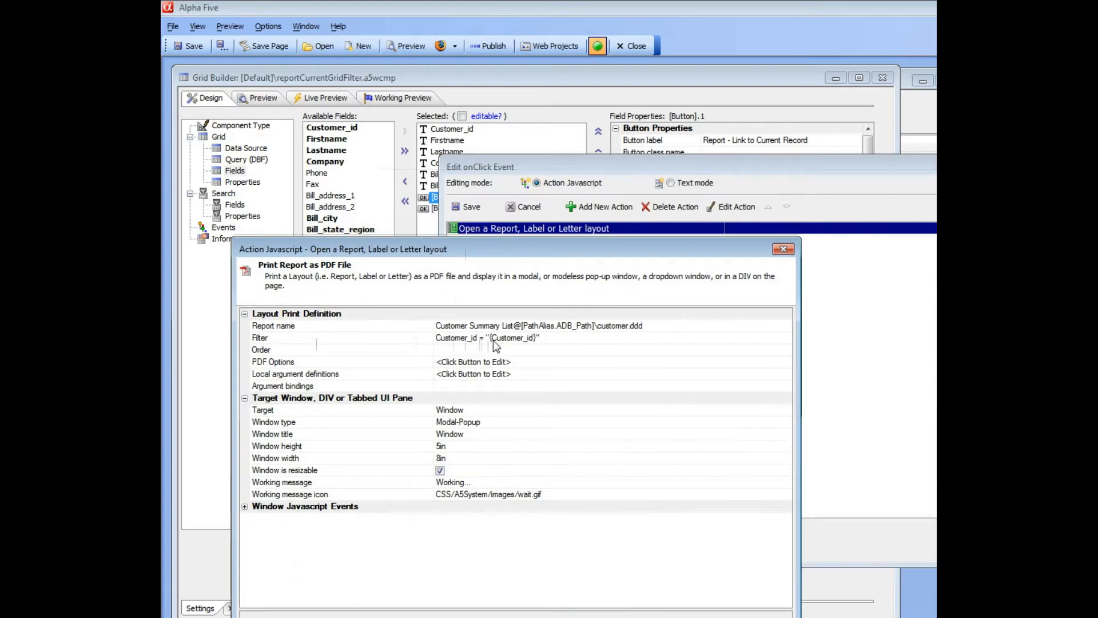
mouse_move(499, 348)
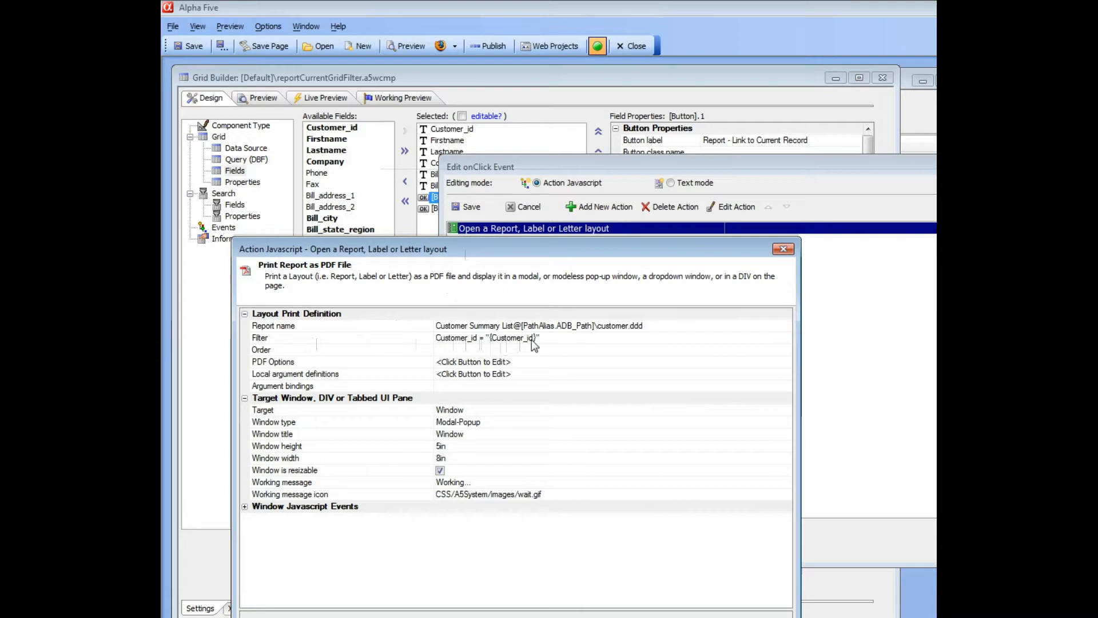
mouse_move(508, 347)
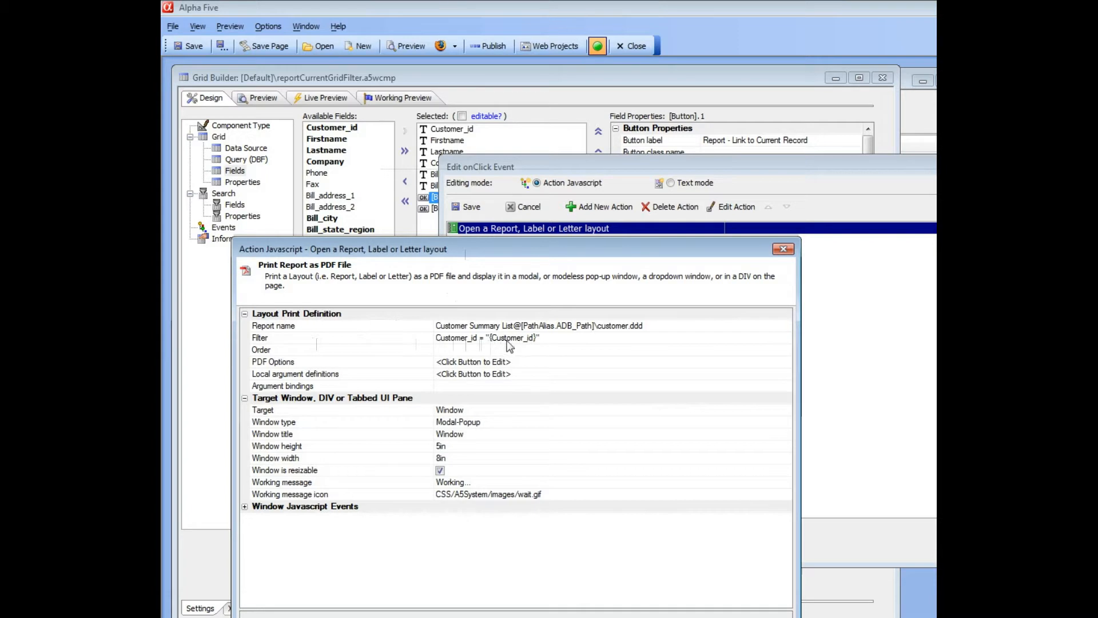
mouse_move(529, 347)
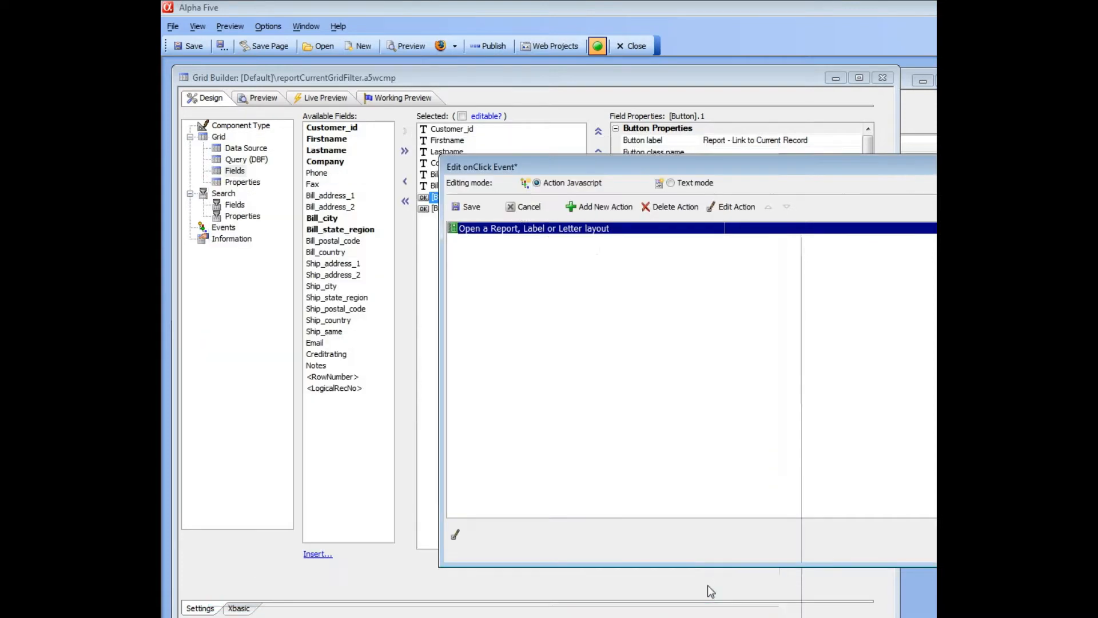
Cancel the first onClick editor and view the All Selected Records report's Filter help.
left_click(465, 206)
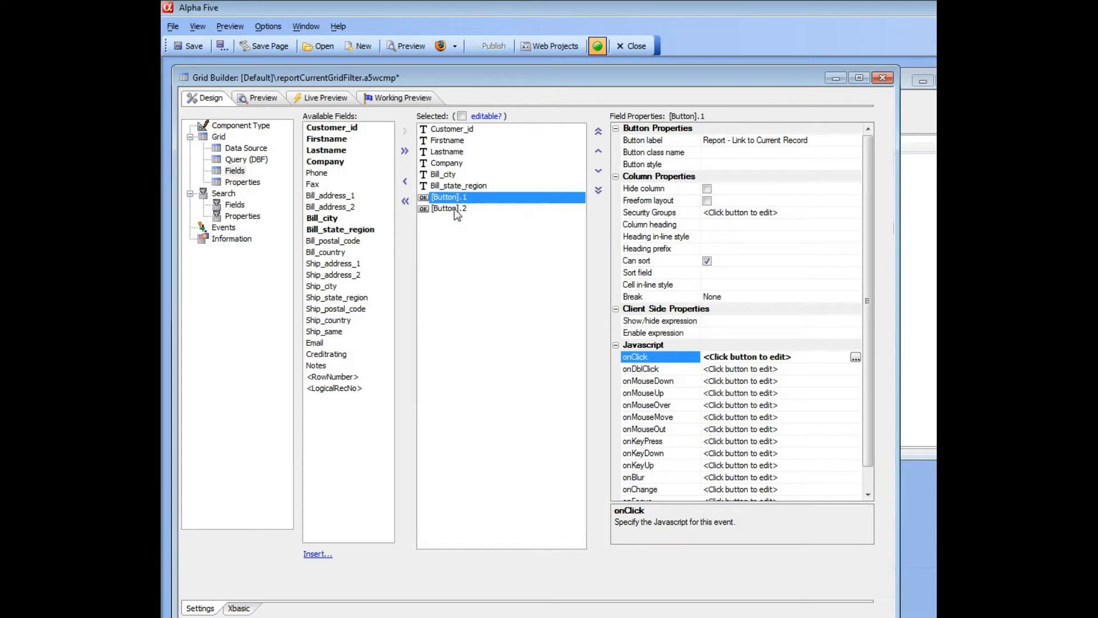
left_click(855, 357)
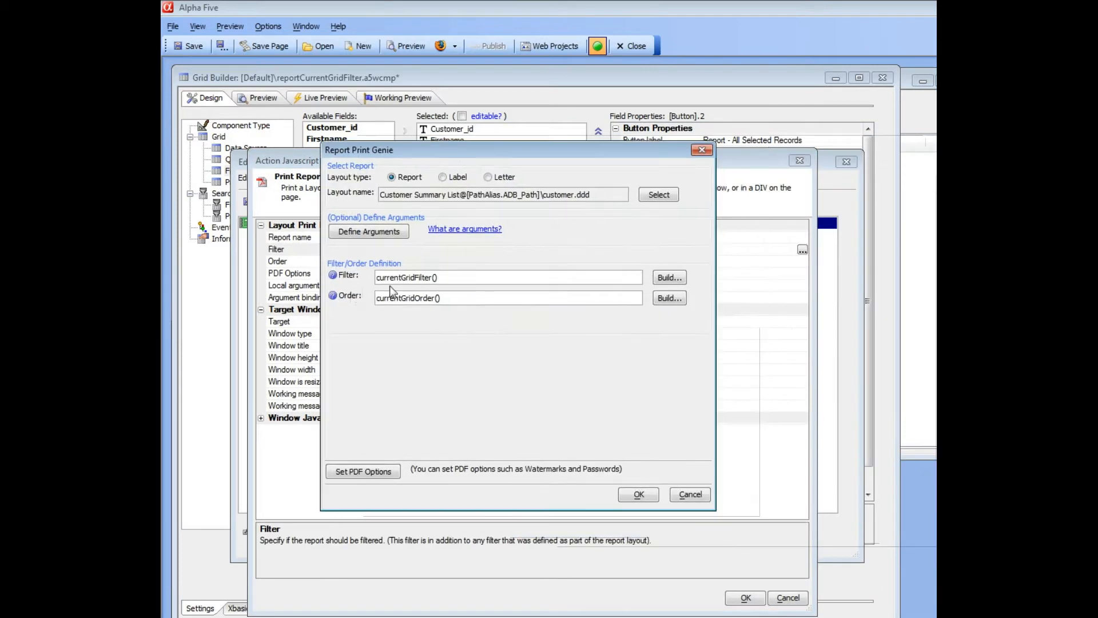
mouse_move(383, 310)
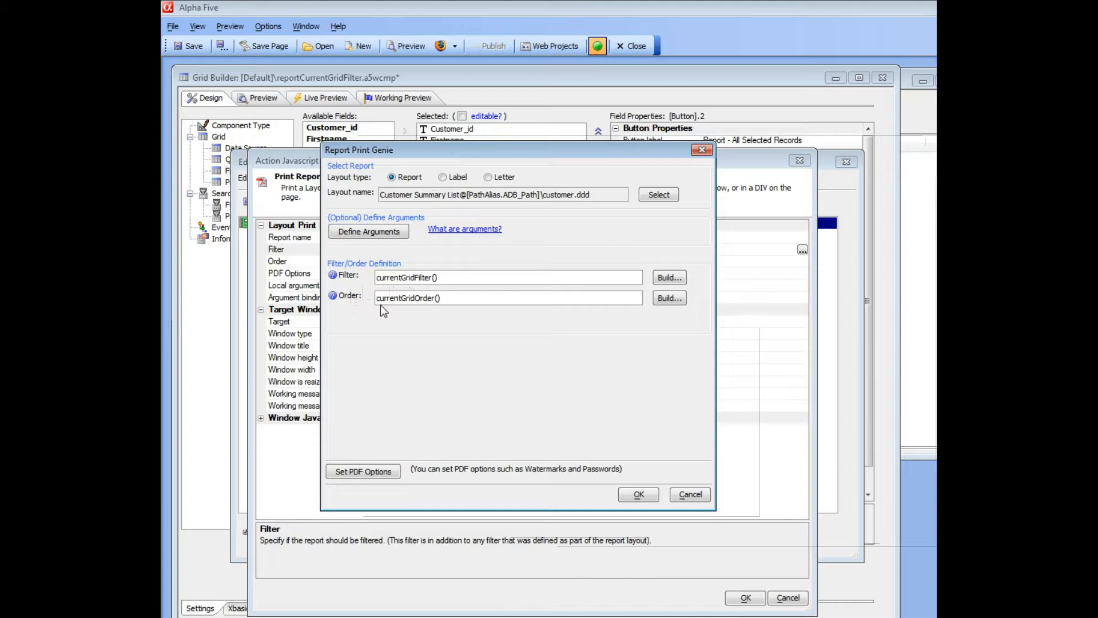
mouse_move(330, 289)
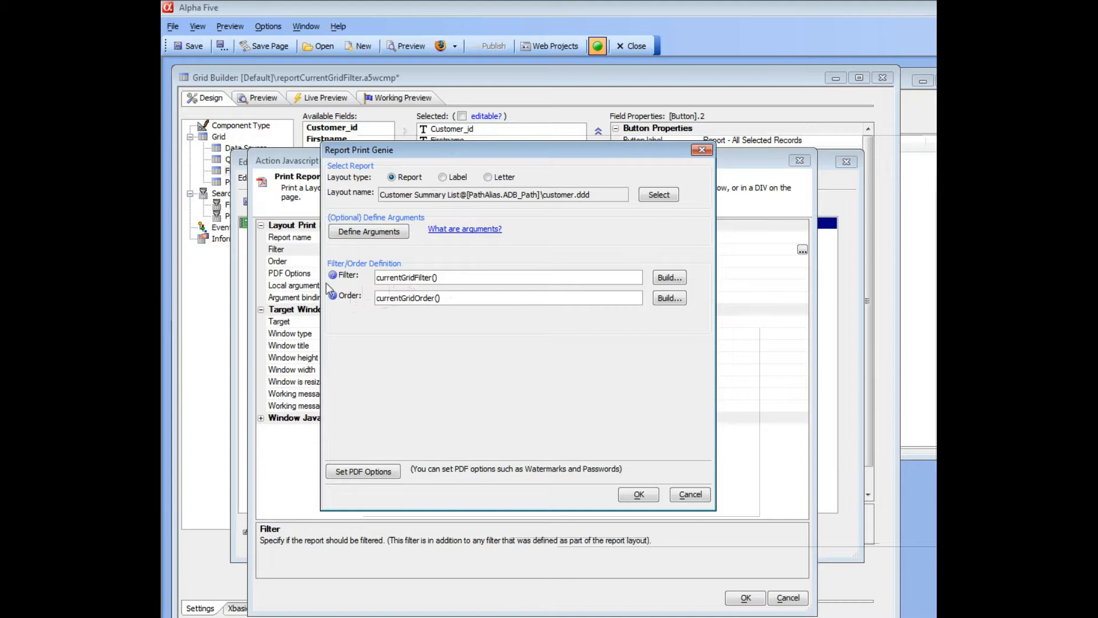
left_click(333, 274)
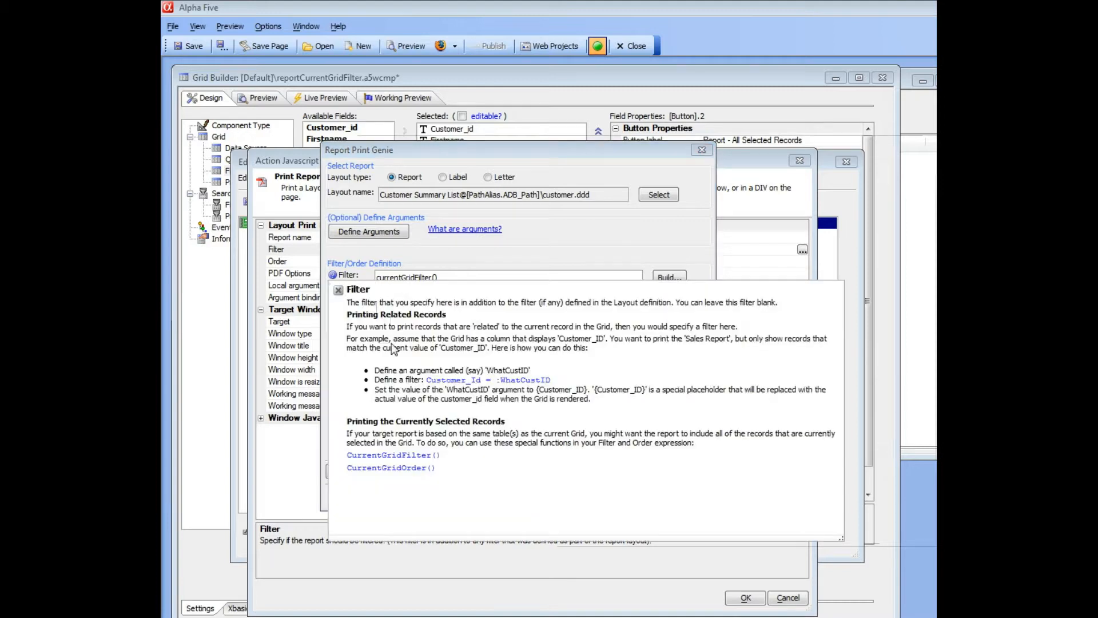
mouse_move(359, 429)
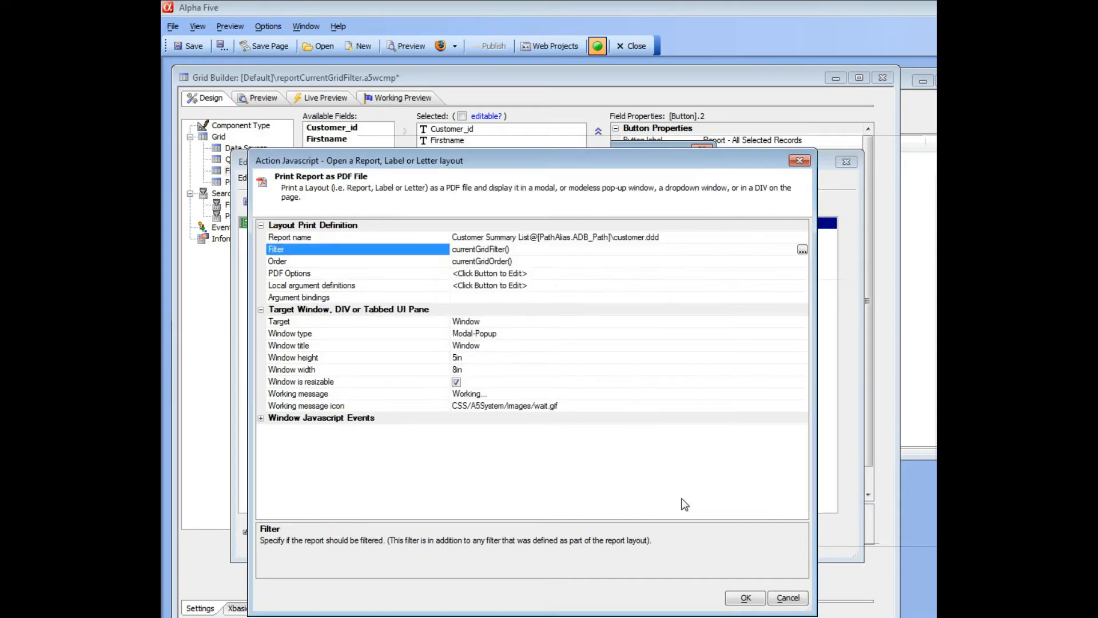
mouse_move(787, 597)
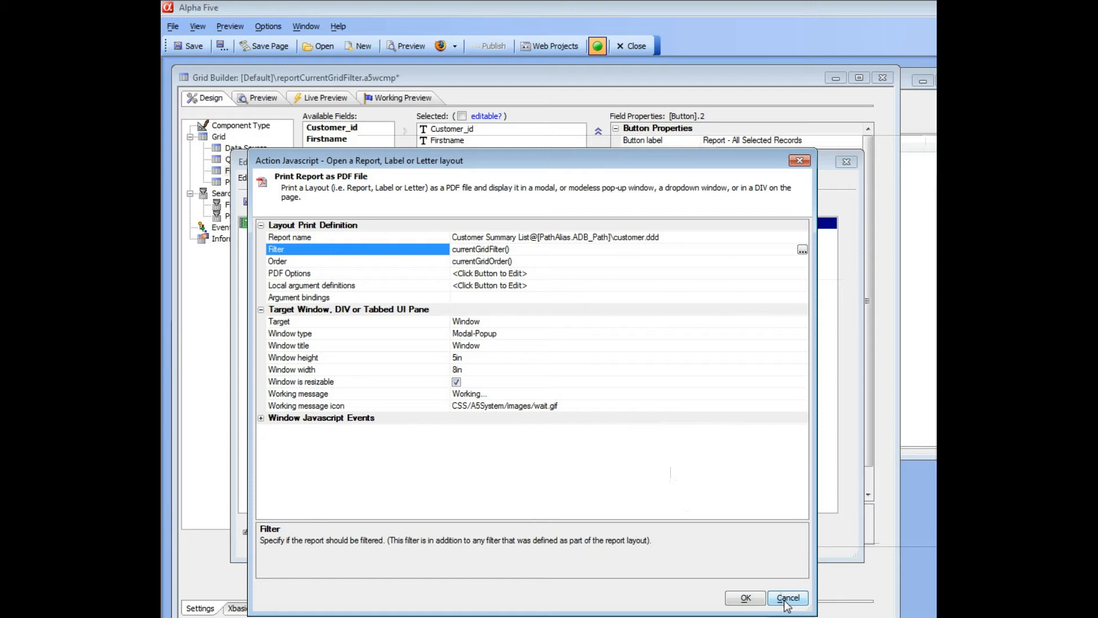
Cancel the Action Javascript dialog, returning to the grid preview of seven sorted customers.
left_click(787, 598)
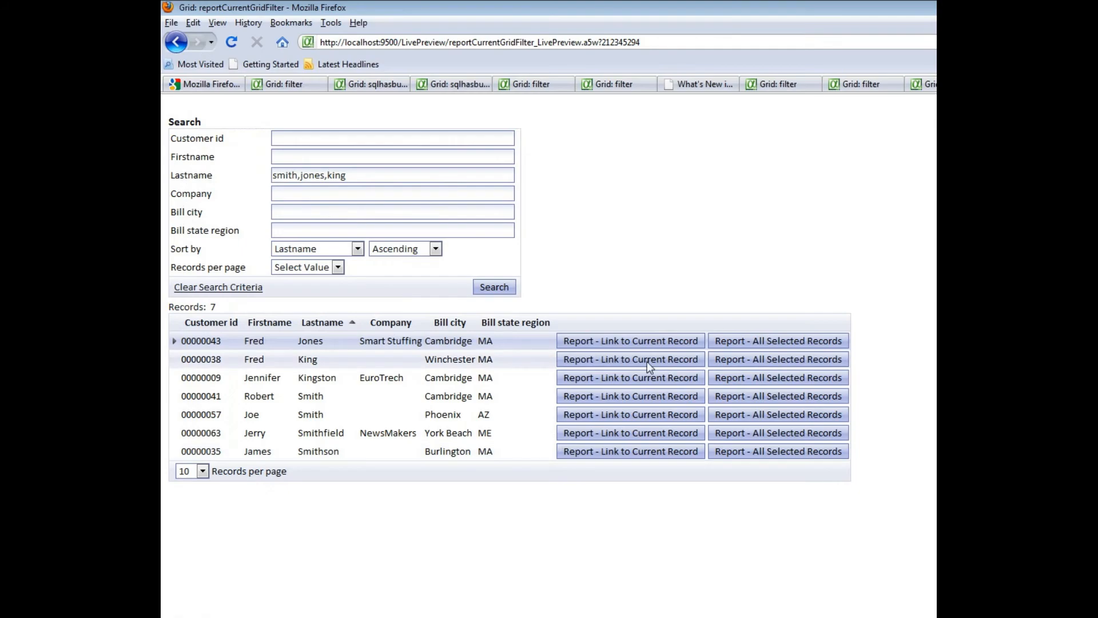
mouse_move(769, 346)
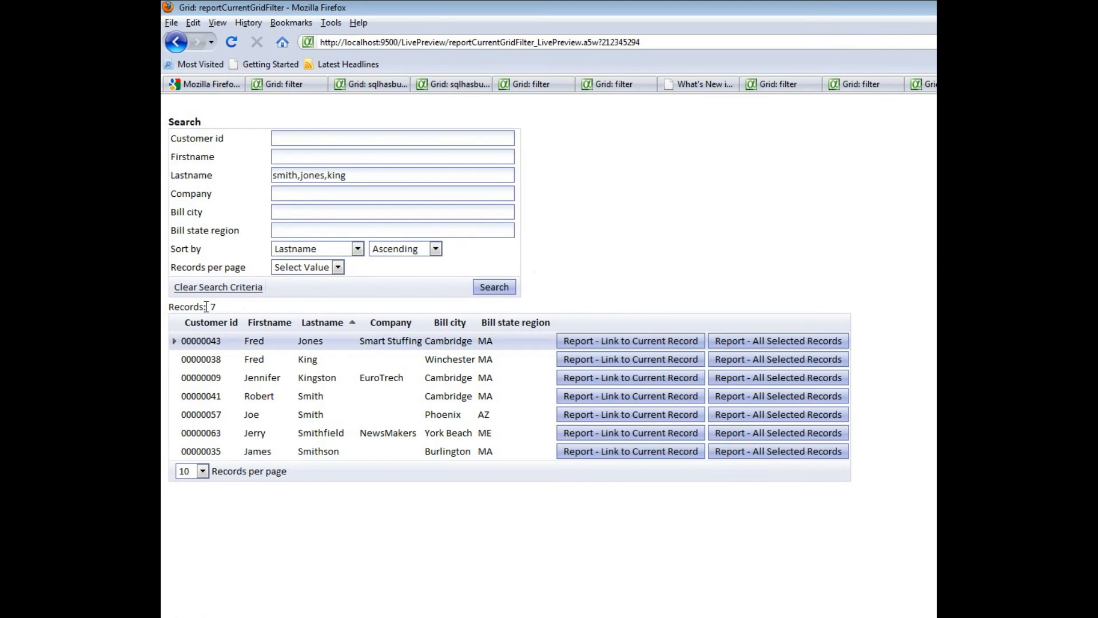
mouse_move(258, 264)
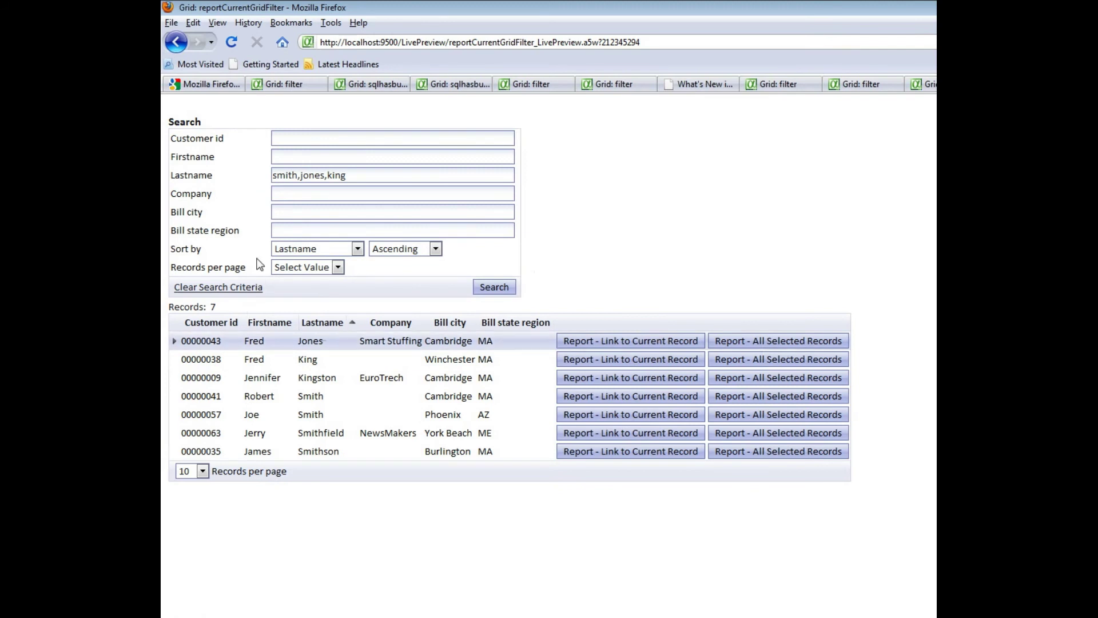
mouse_move(420, 461)
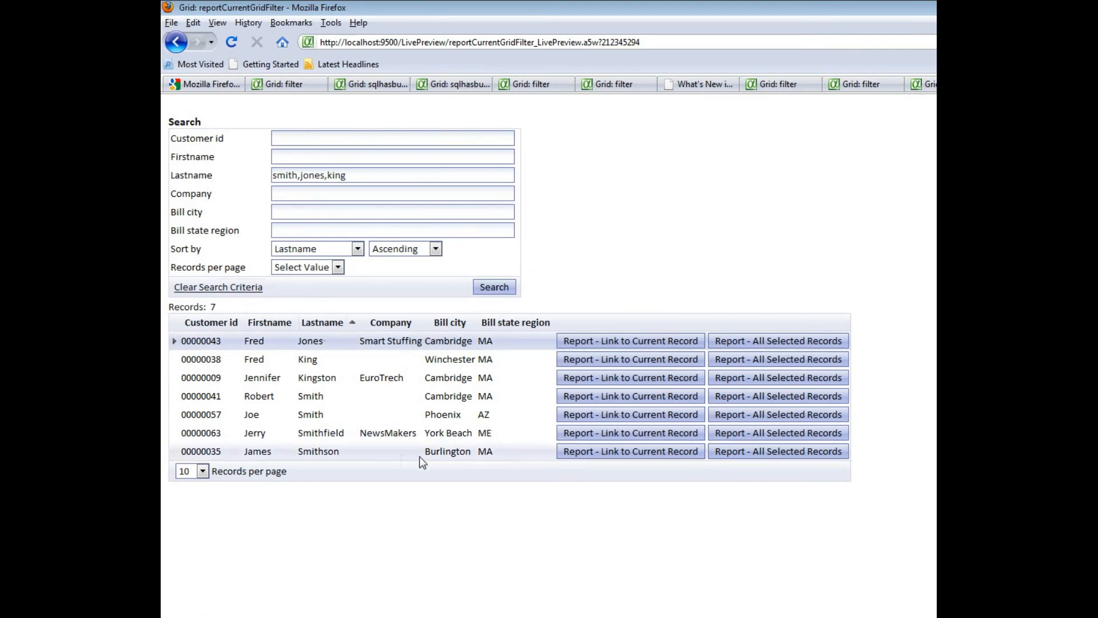